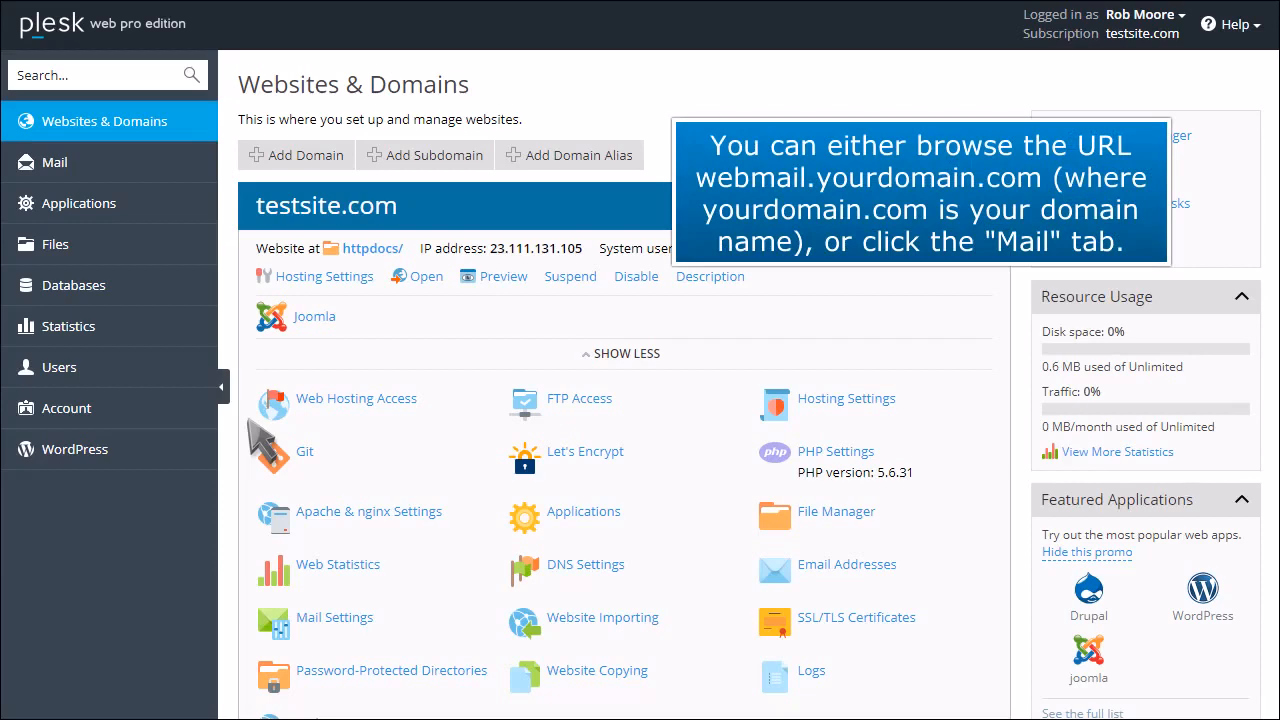
Open Mail and show the Mail Settings for domains, including testsite.com.
left_click(54, 162)
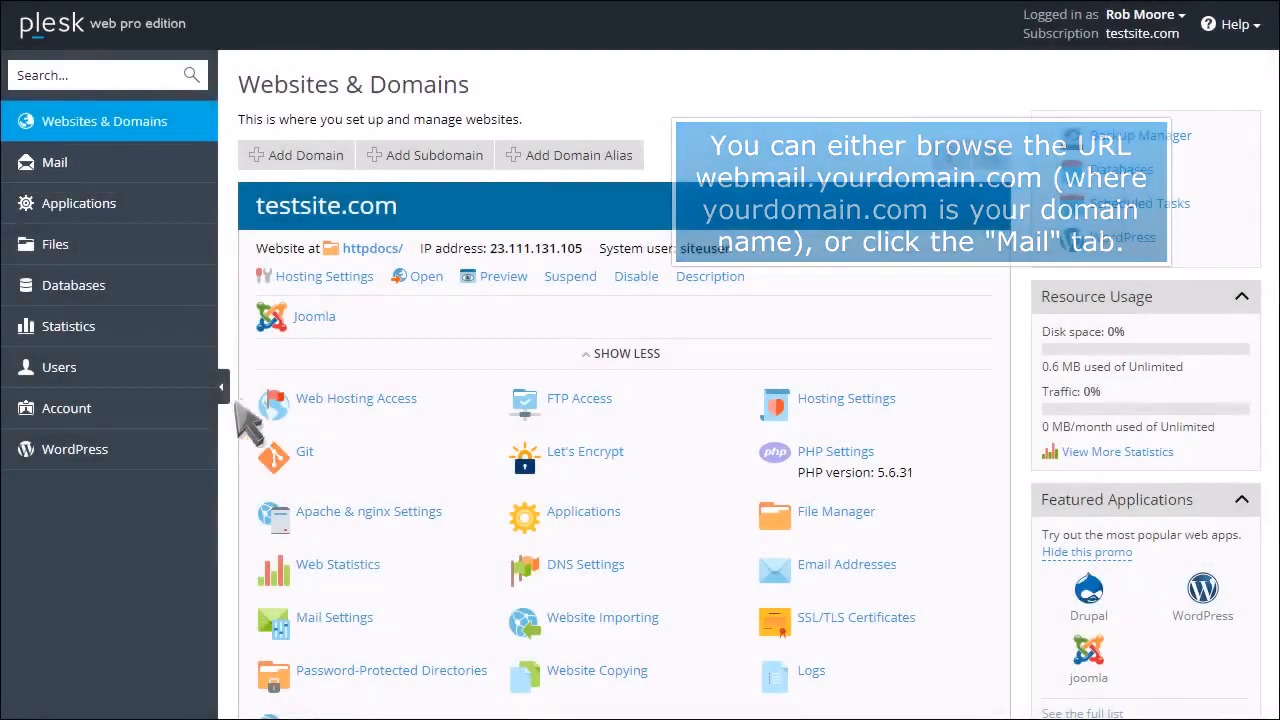
left_click(54, 162)
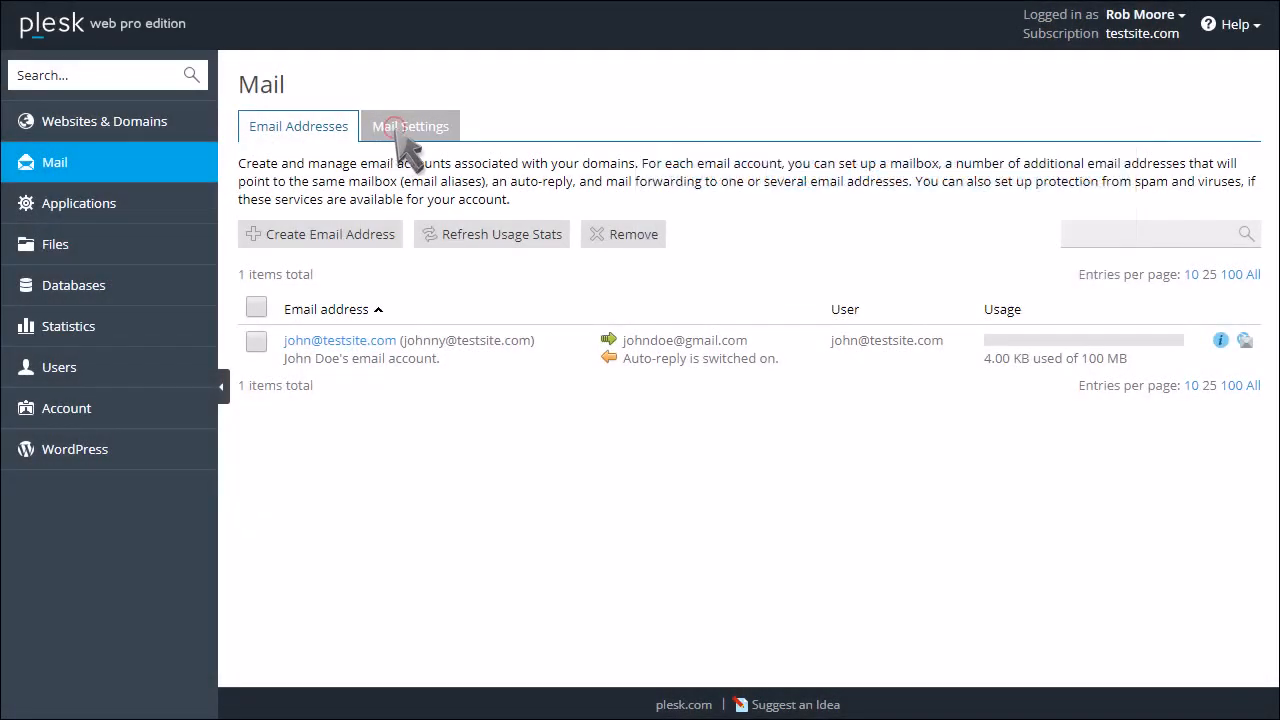
left_click(410, 126)
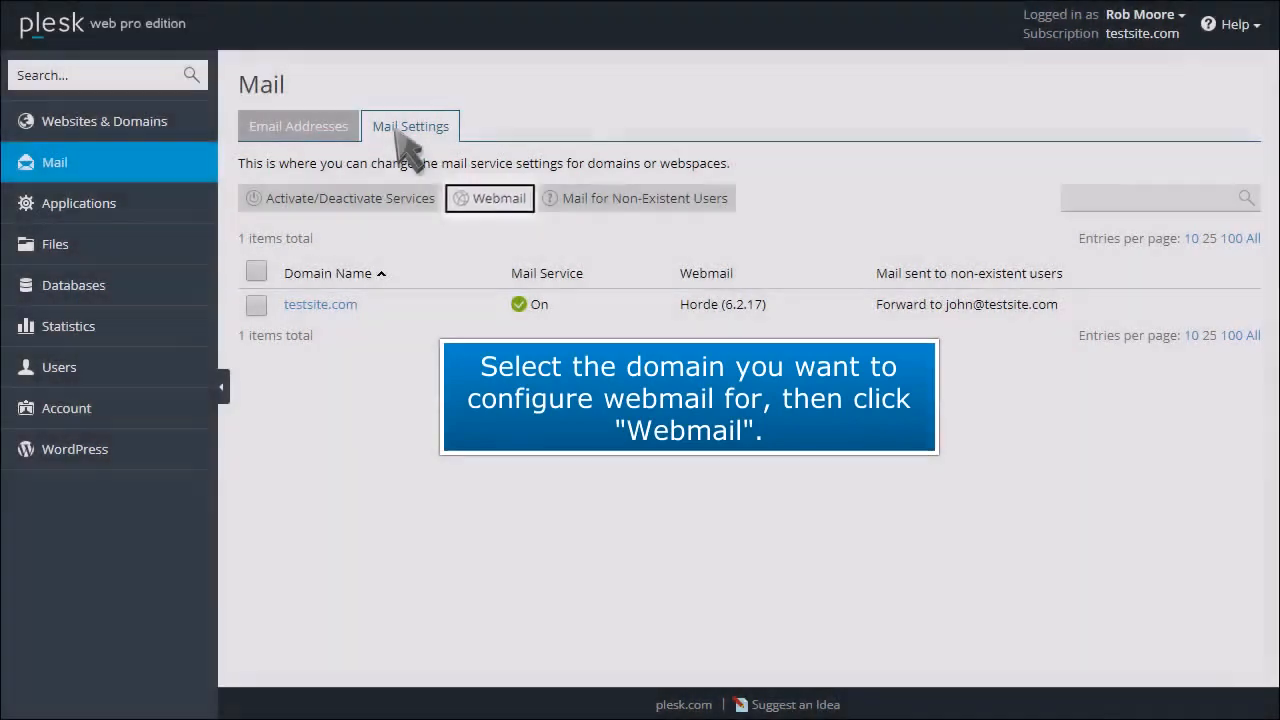
Select testsite.com and choose Horde (6.2.17) as its webmail application.
left_click(489, 198)
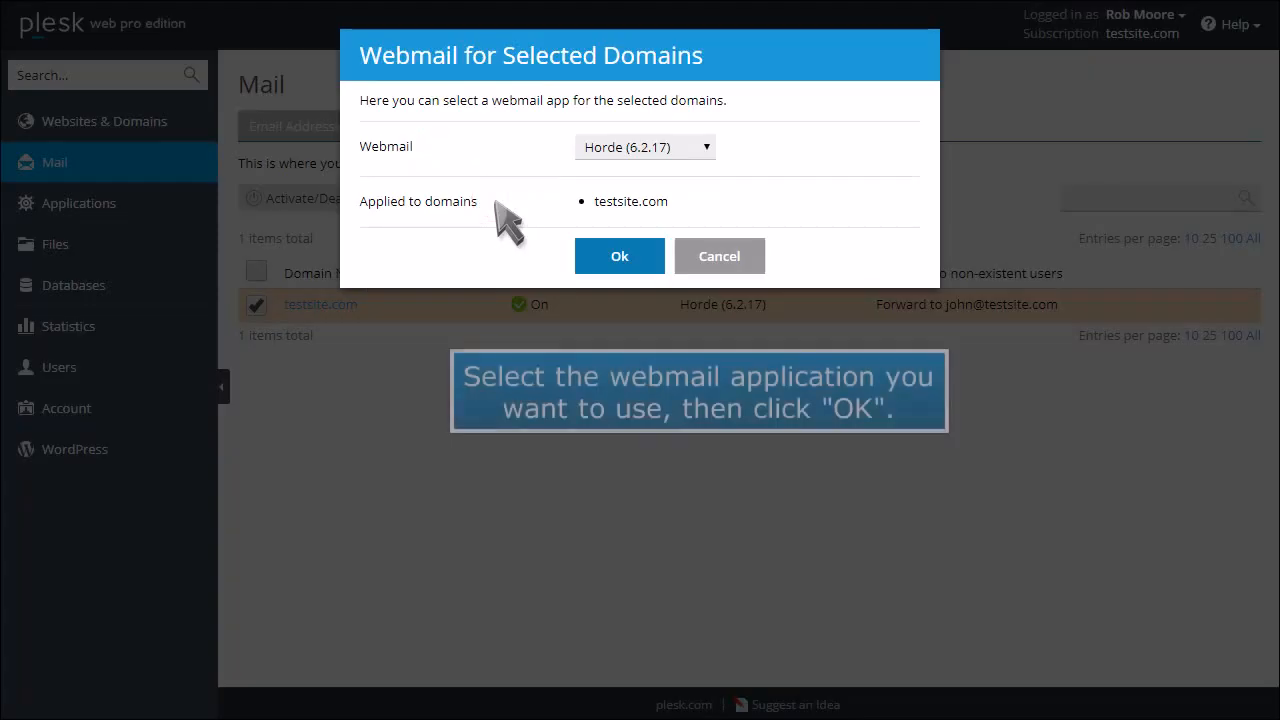
mouse_move(610, 190)
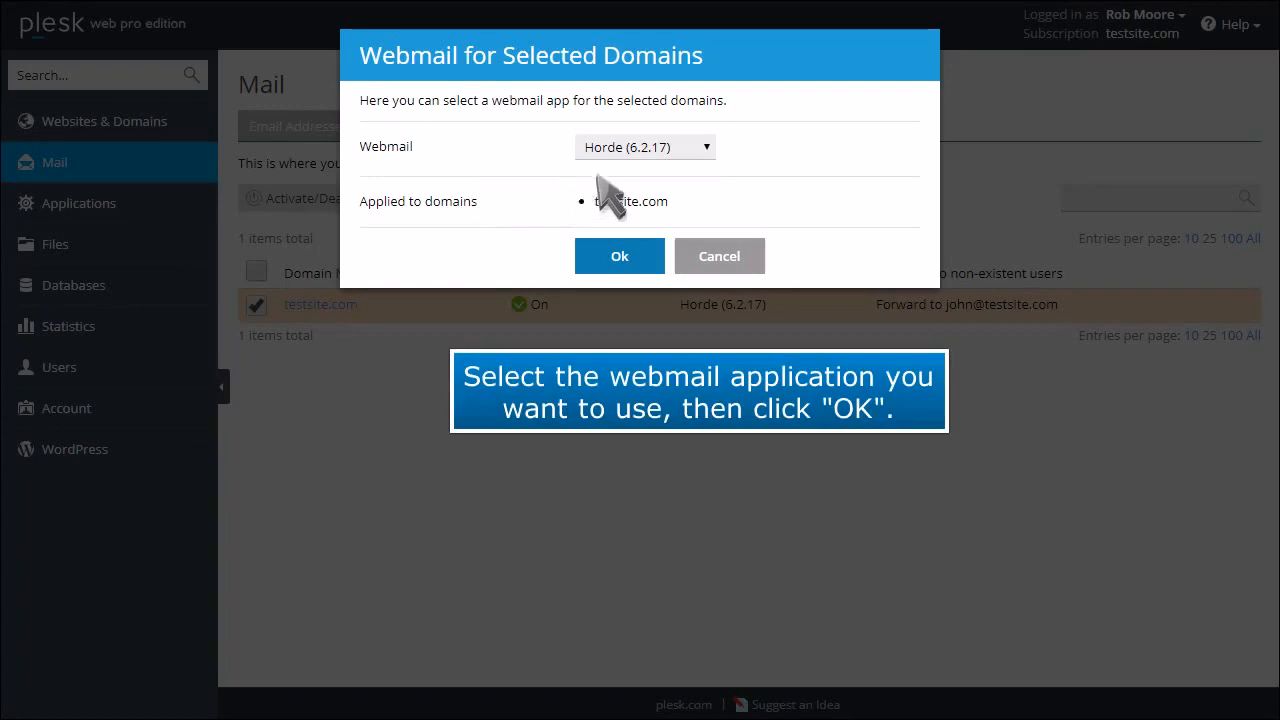
left_click(645, 147)
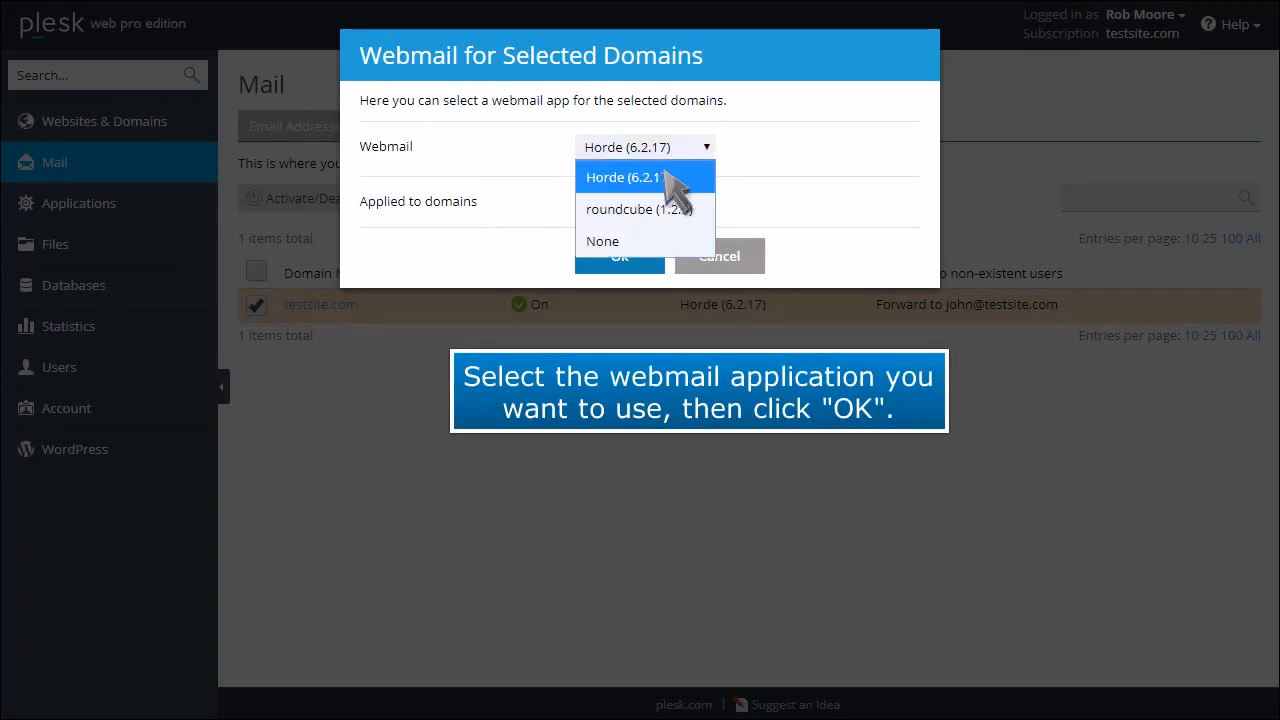
left_click(619, 256)
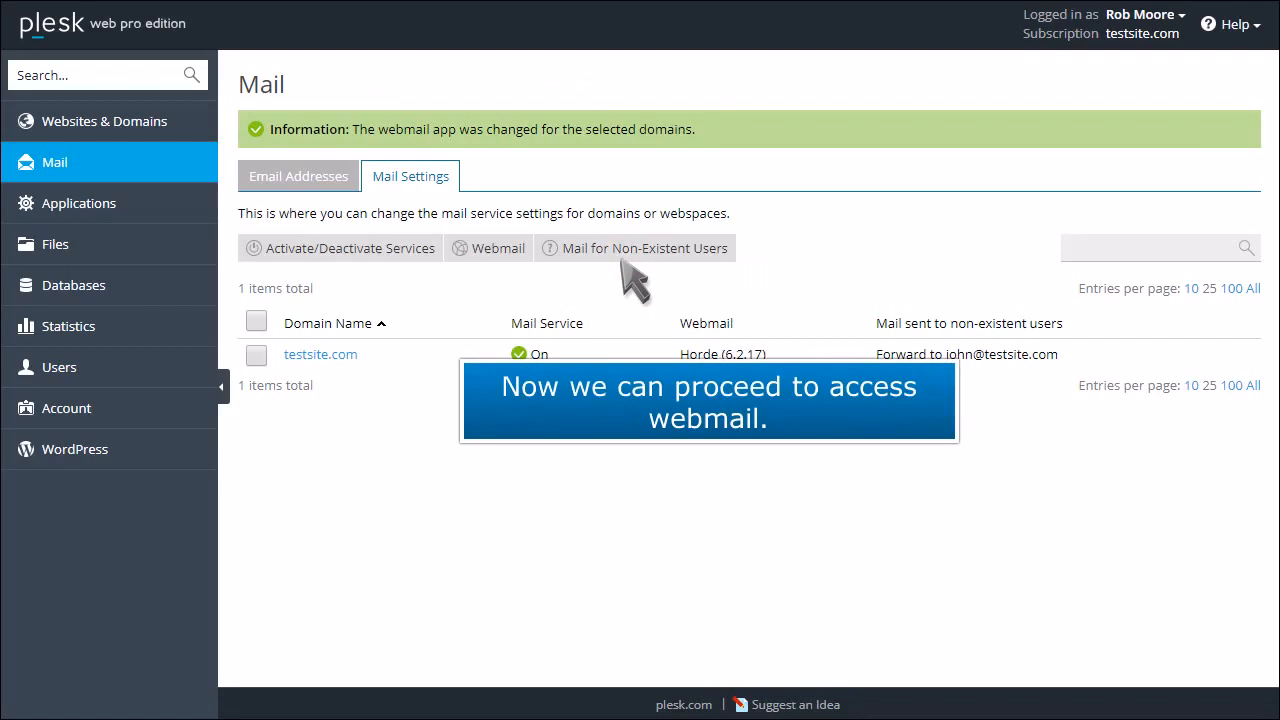
left_click(298, 176)
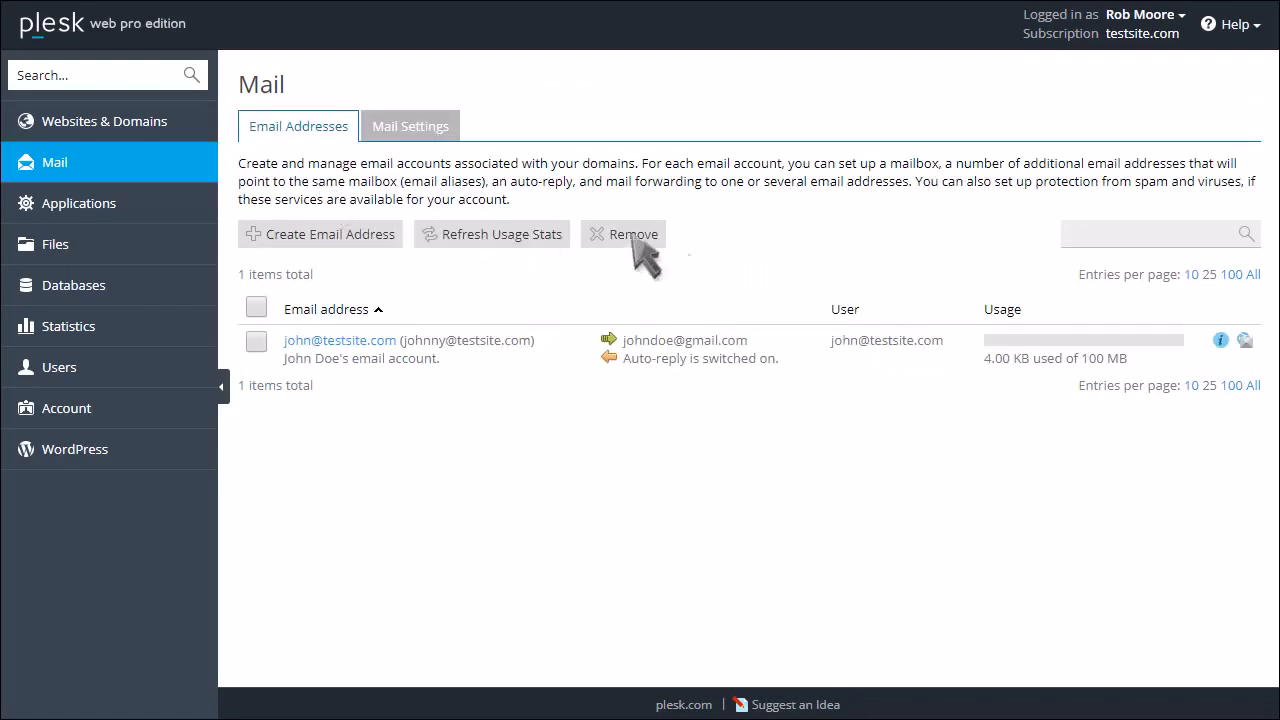